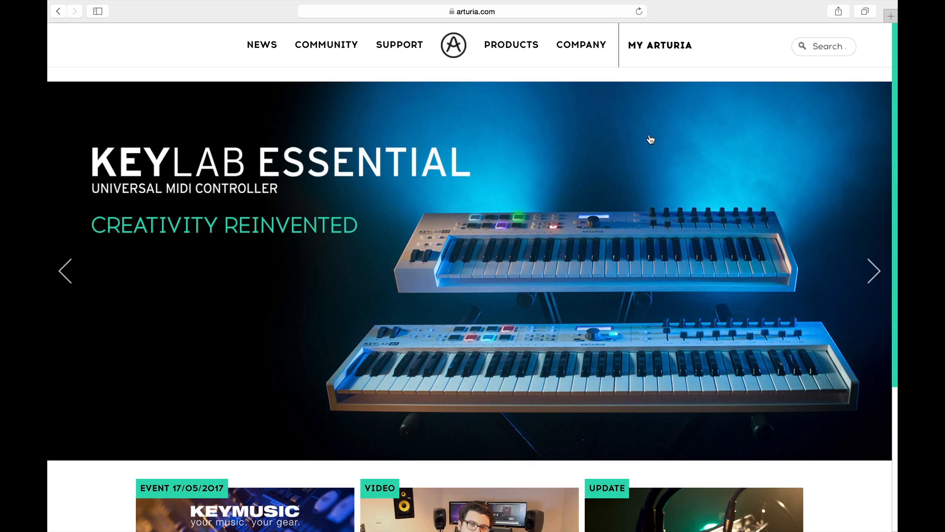
Load arturia.com, reach the V Collection 5 ASC section, and download ASC for OSX.
left_click(472, 11)
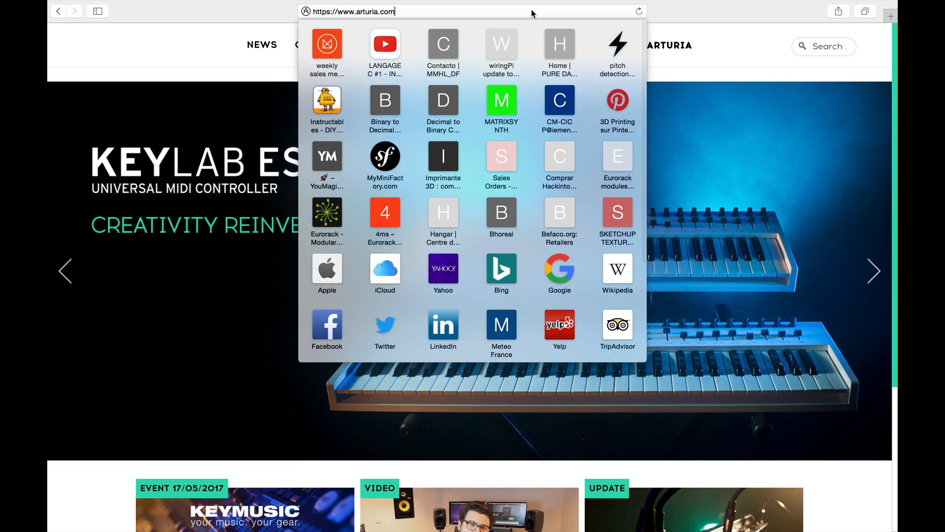
key("Return")
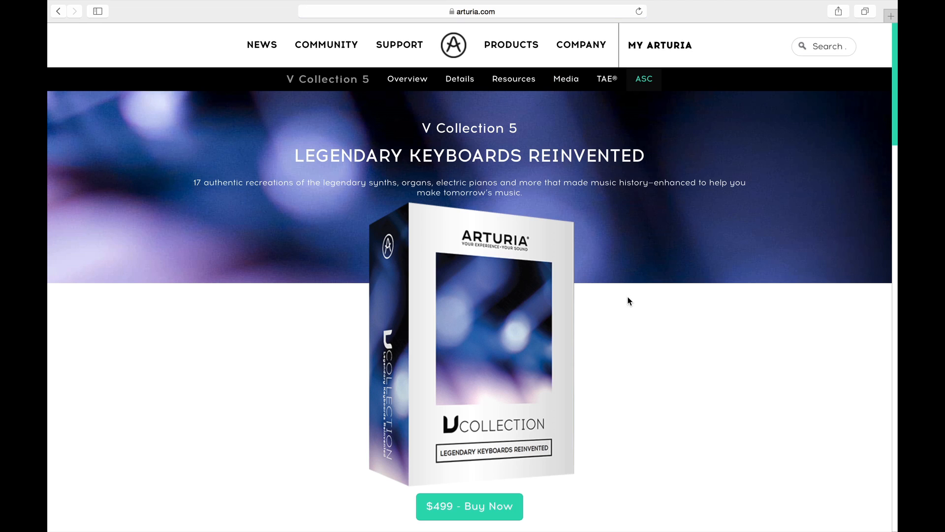
left_click(643, 78)
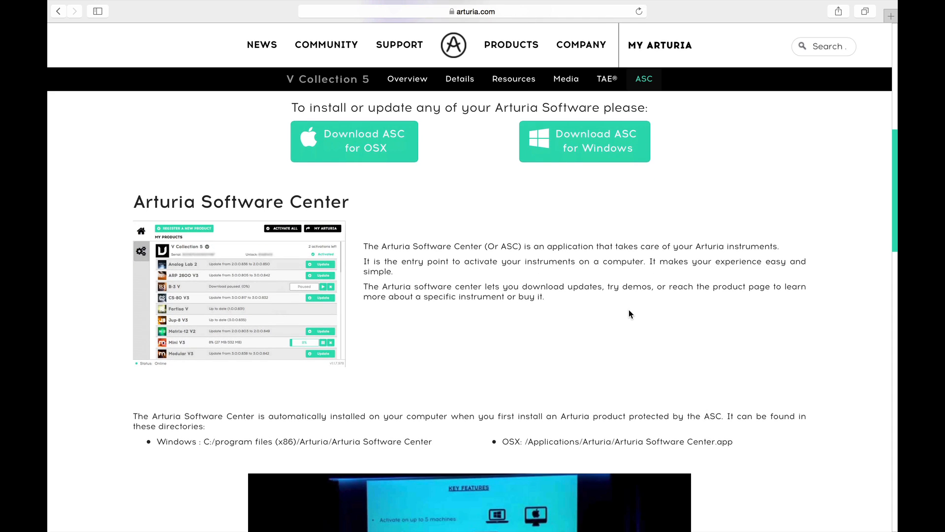
left_click(354, 141)
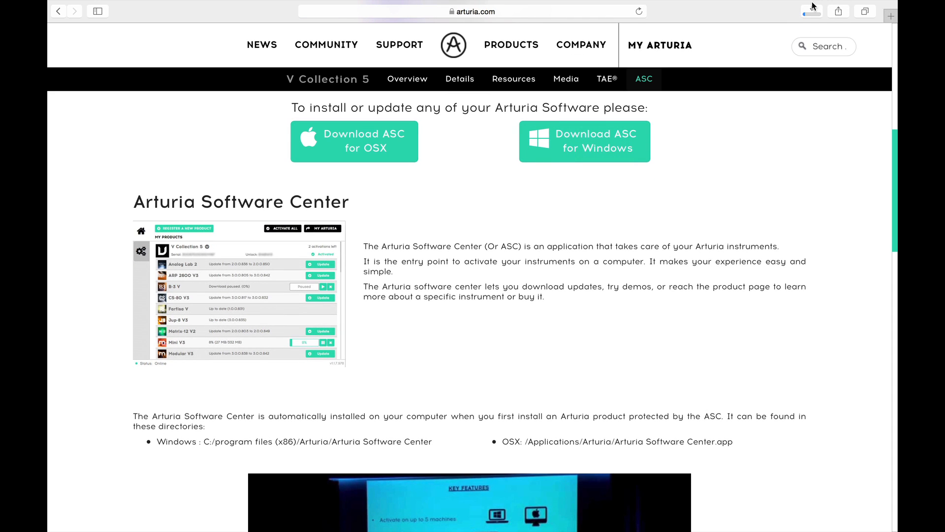
left_click(811, 11)
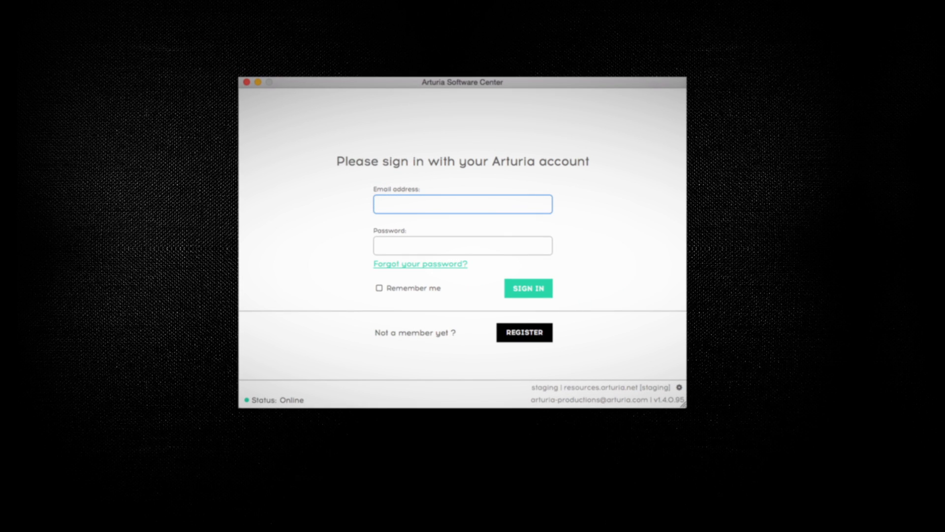
Sign in to Arturia Software Center with the account email and password.
type("•••••")
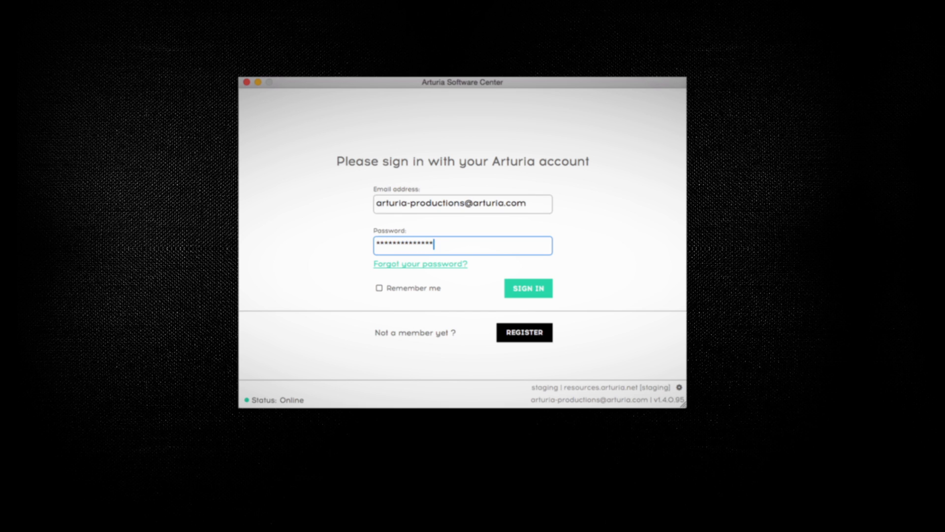
left_click(527, 288)
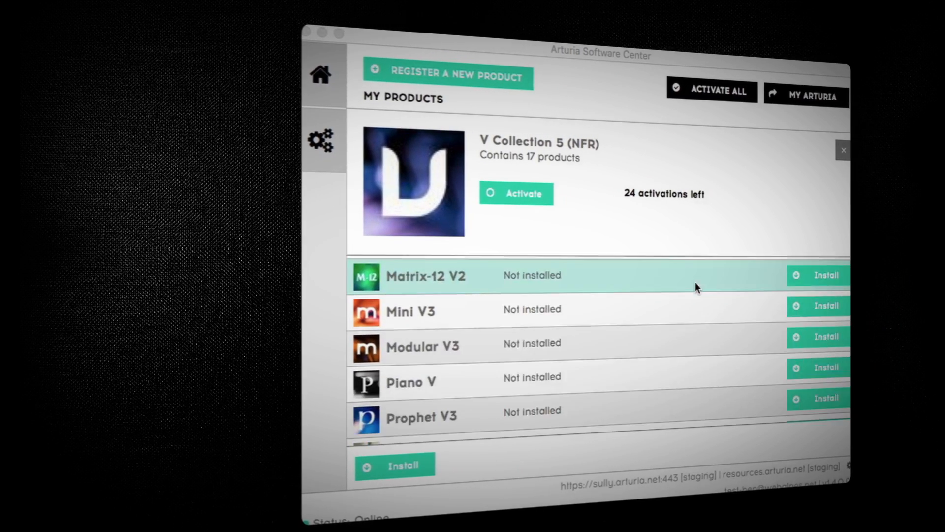
scroll("down", 3)
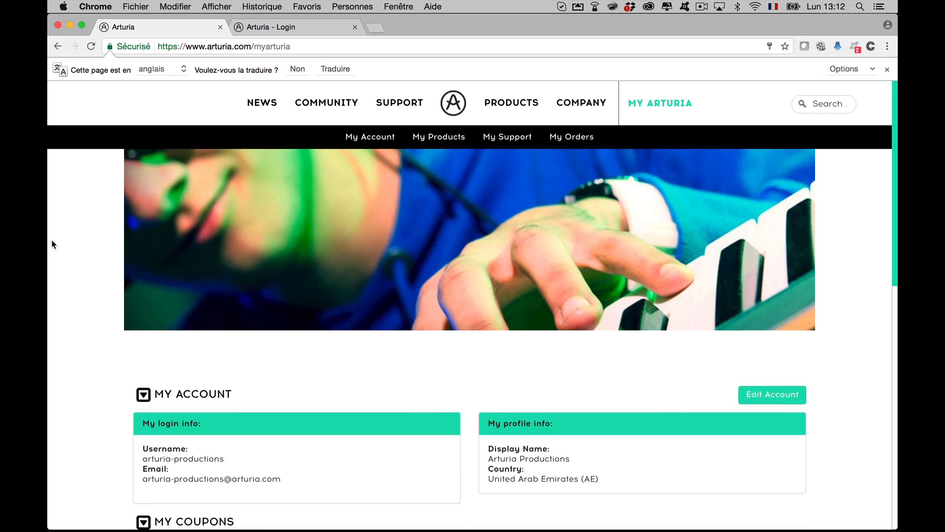
Under My Products, register V Collection 5 with its serial number and unlock code.
scroll("down", 3)
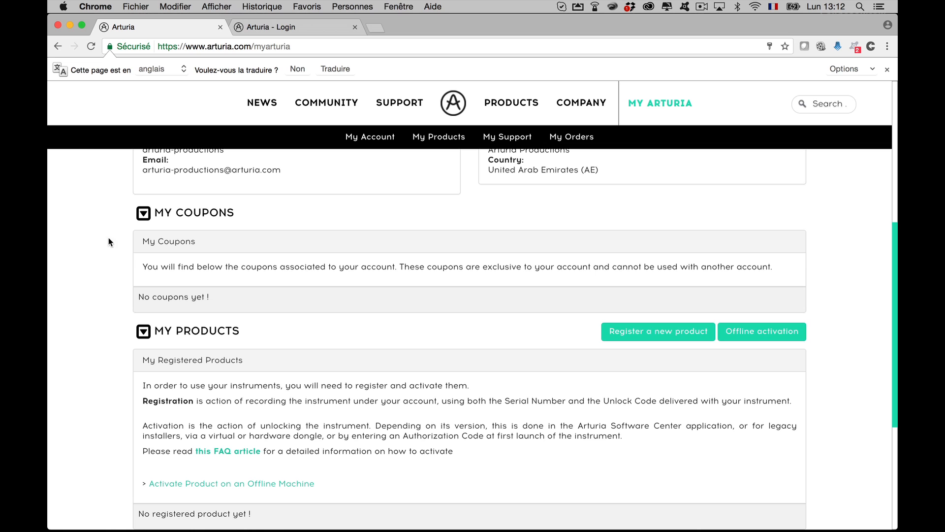
left_click(656, 331)
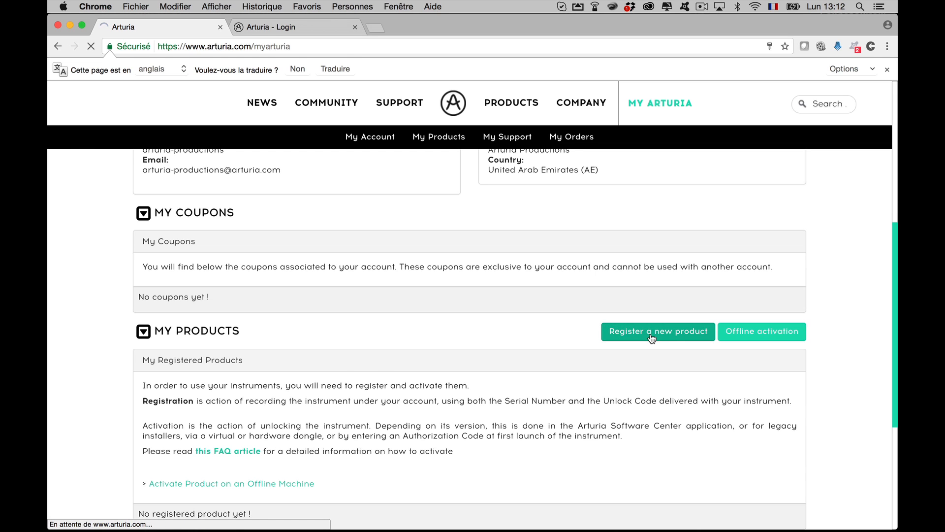
left_click(658, 331)
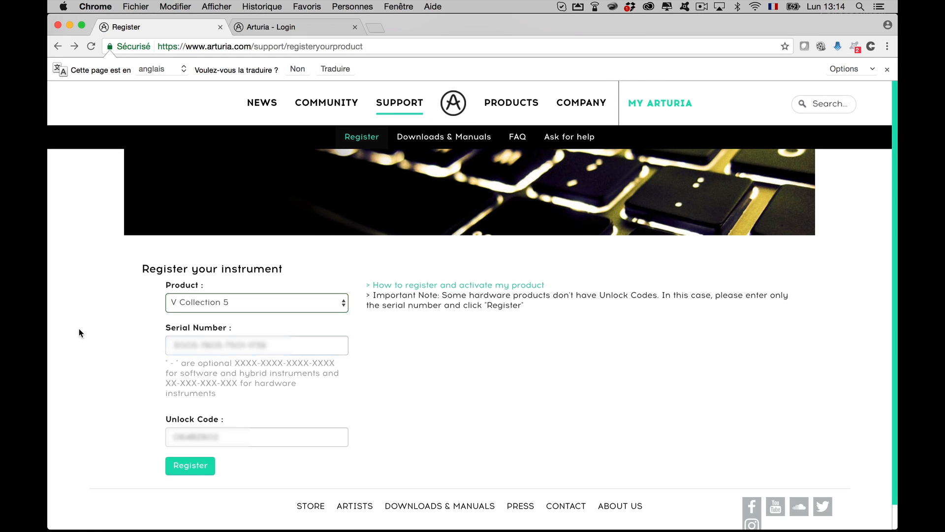
left_click(190, 465)
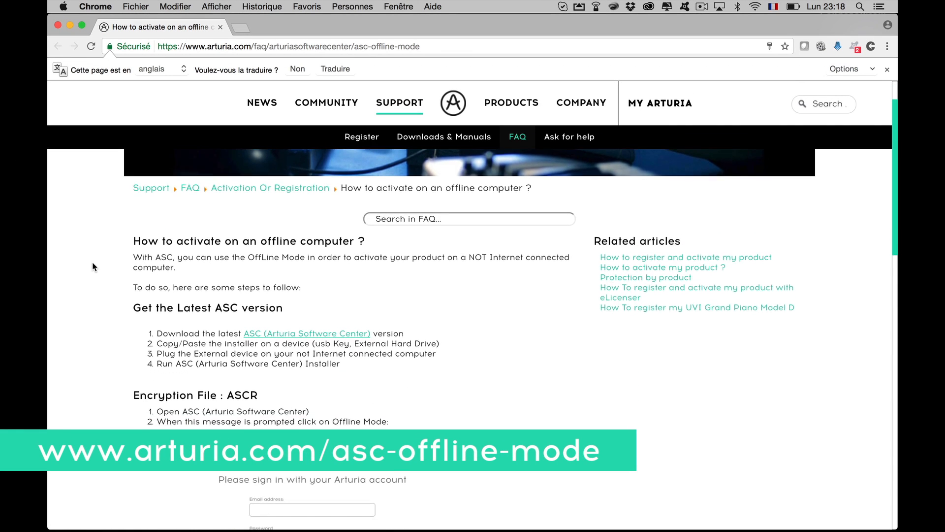
scroll("down", 3)
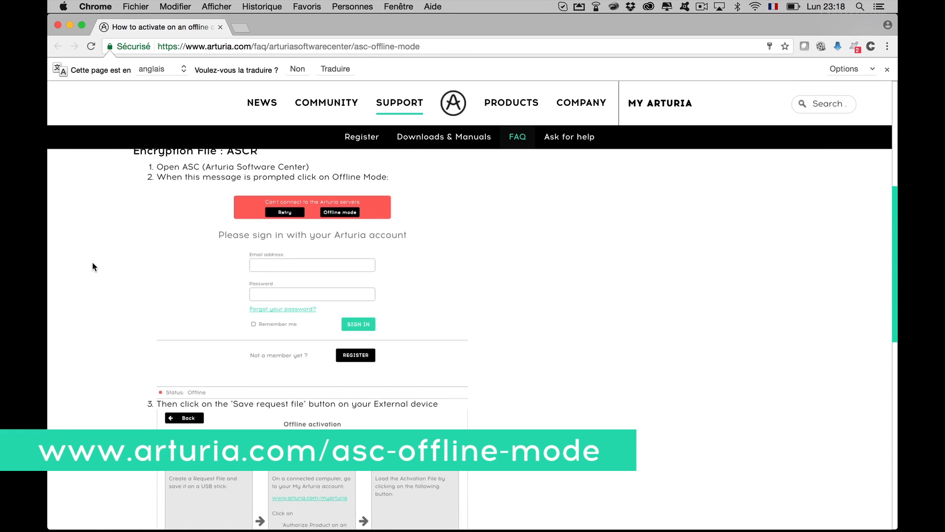
scroll("down", 3)
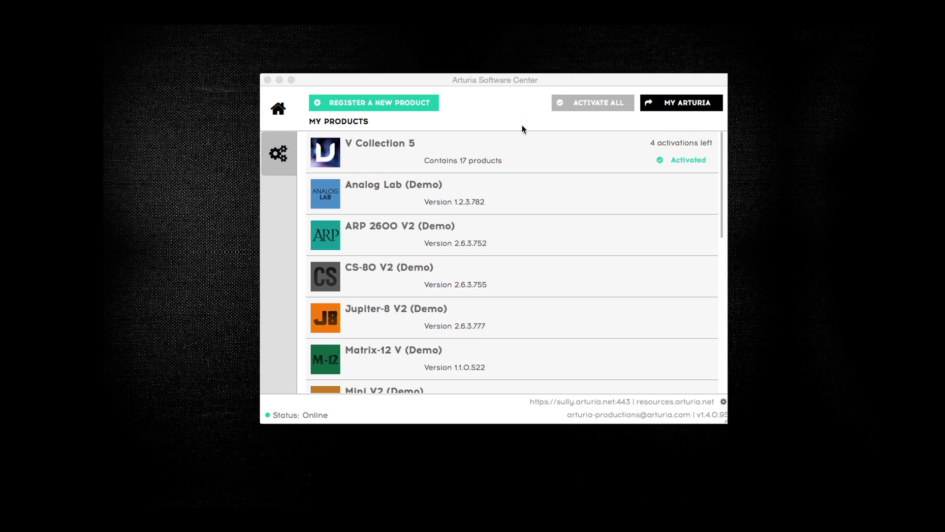
Use Deactivate All under Licences in settings and confirm the success message.
left_click(277, 153)
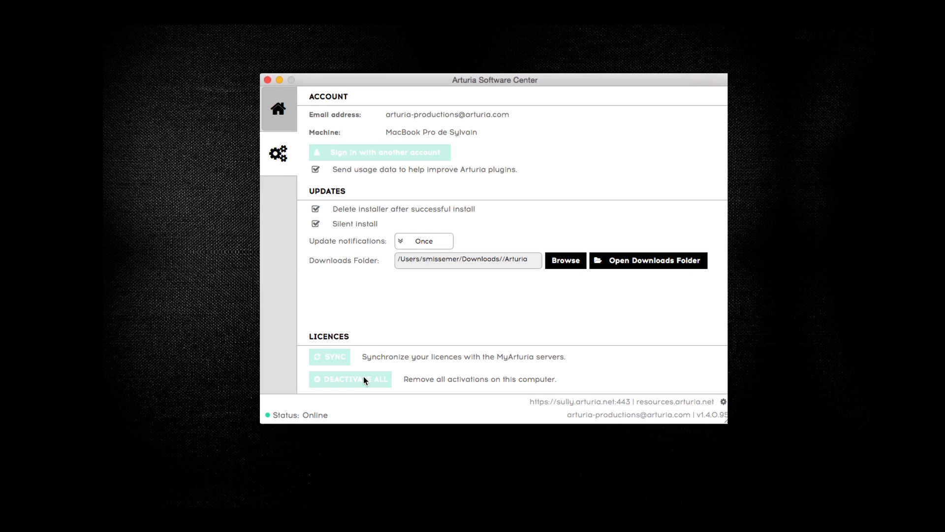
left_click(350, 379)
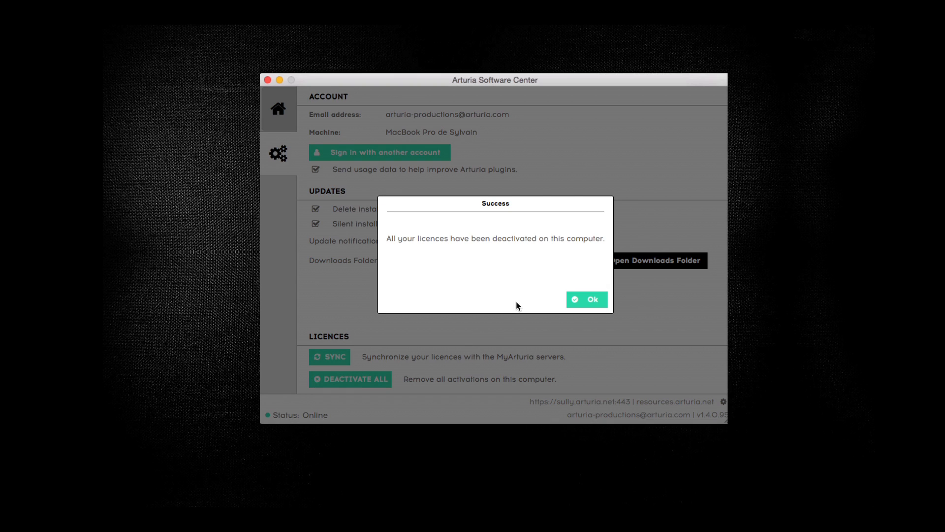
left_click(587, 300)
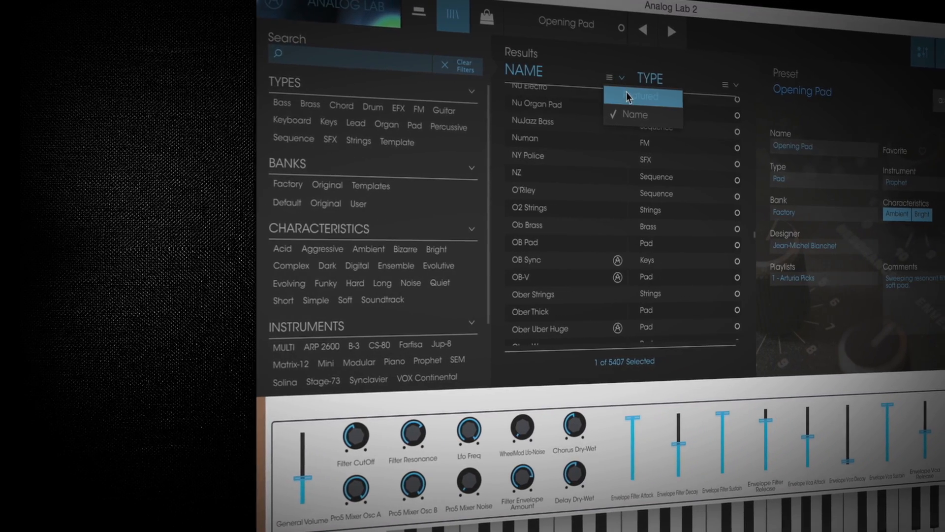
Sort Analog Lab 2 presets by Featured and load Alternative Vib.
left_click(632, 97)
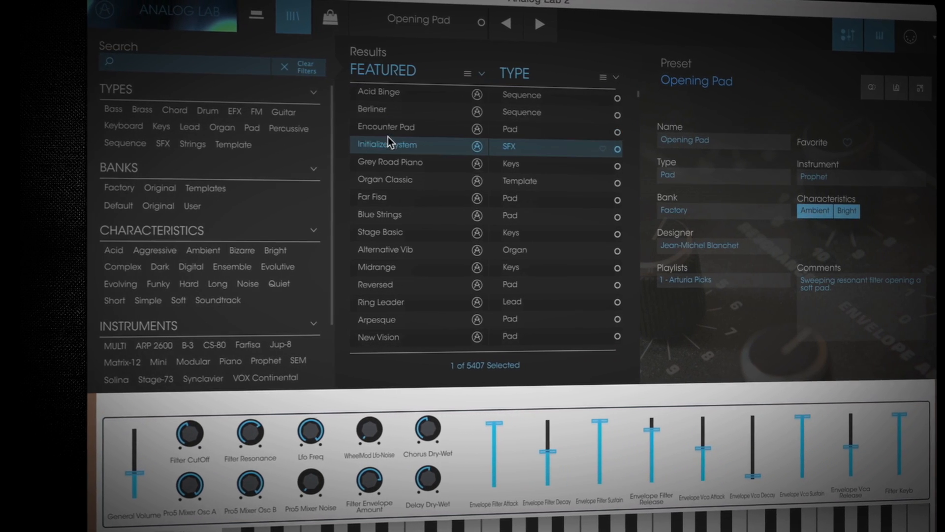
left_click(384, 250)
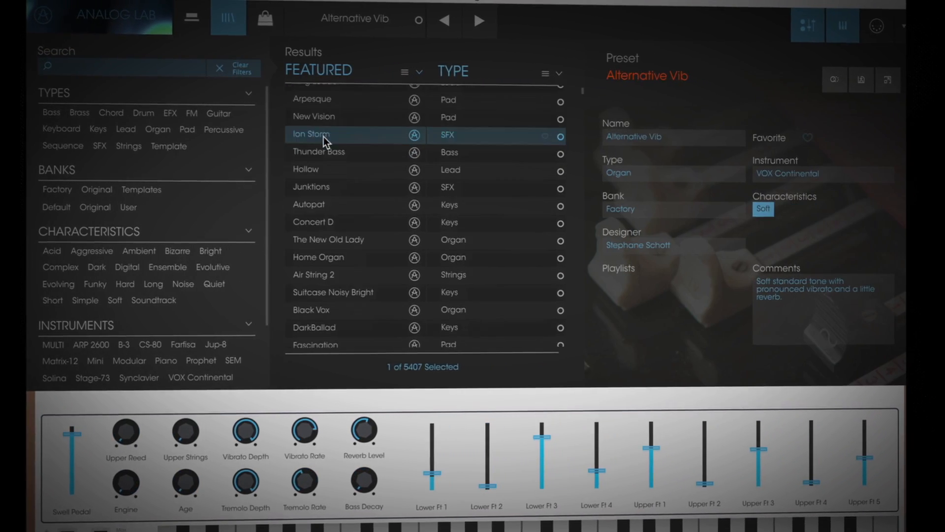
scroll("down", 3)
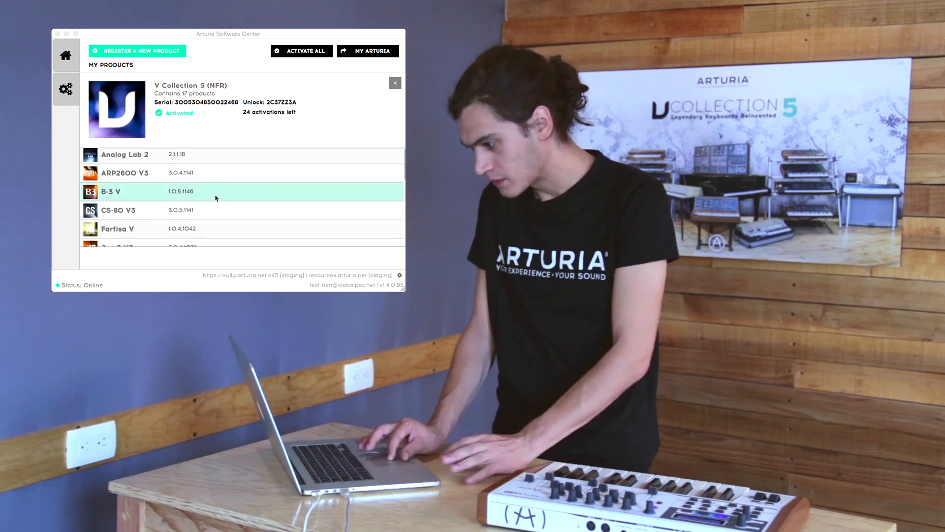
Open Mini V3 from the V Collection 5 list to view its 3.1.0 release notes.
scroll("down", 3)
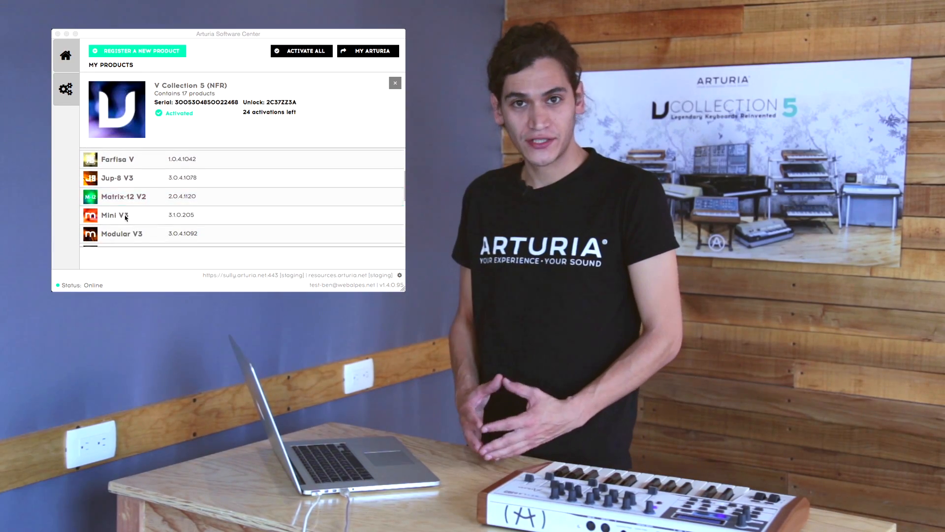
left_click(115, 215)
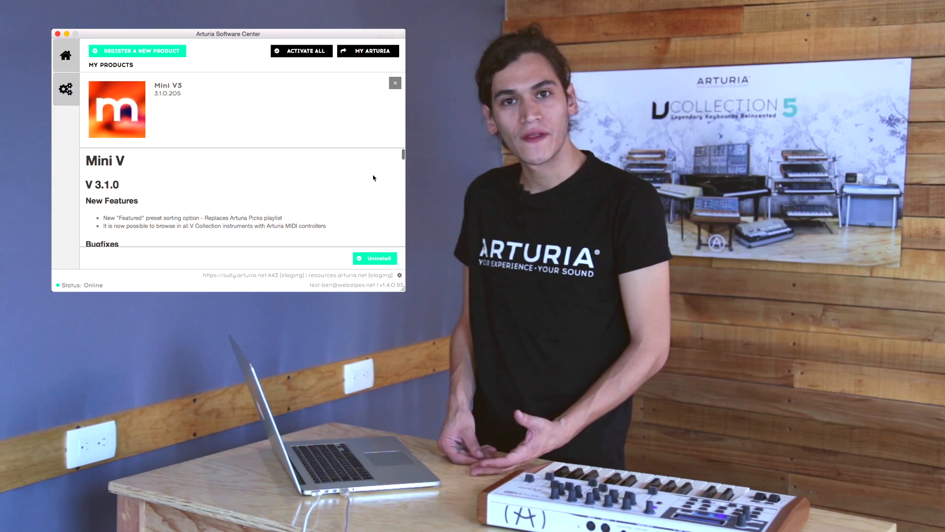